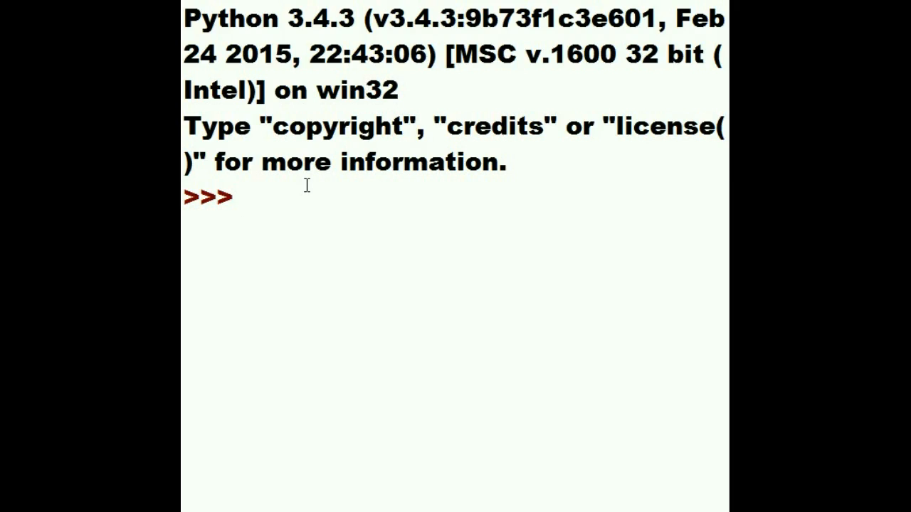
# - Enter y=[] at the prompt to create an empty list y
pyautogui.write('y')
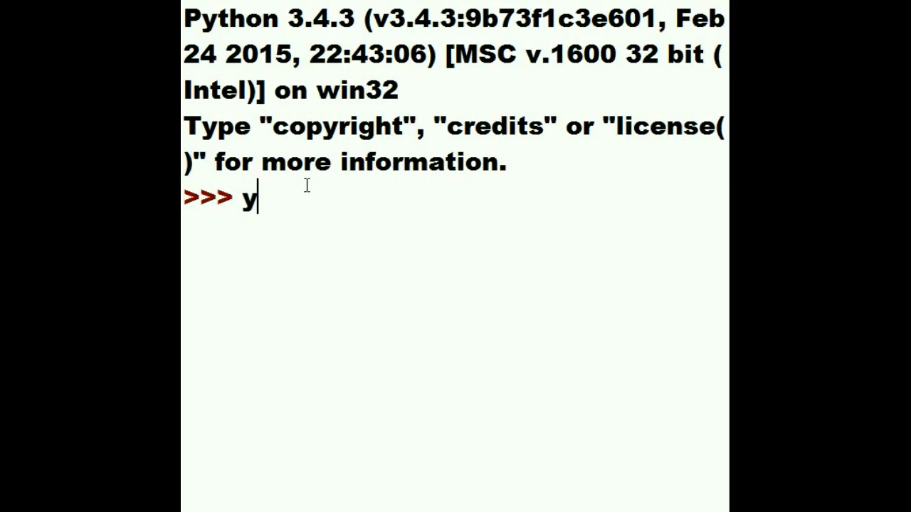
pyautogui.write('=')
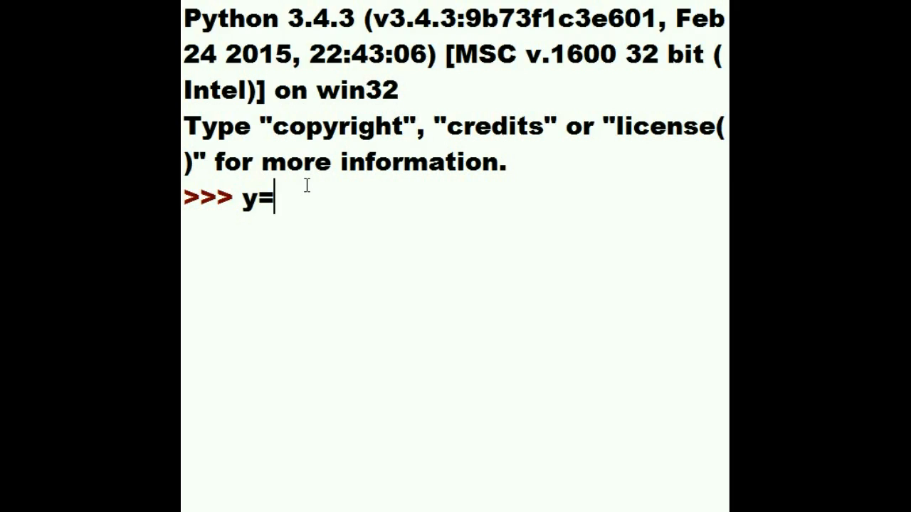
pyautogui.write('[')
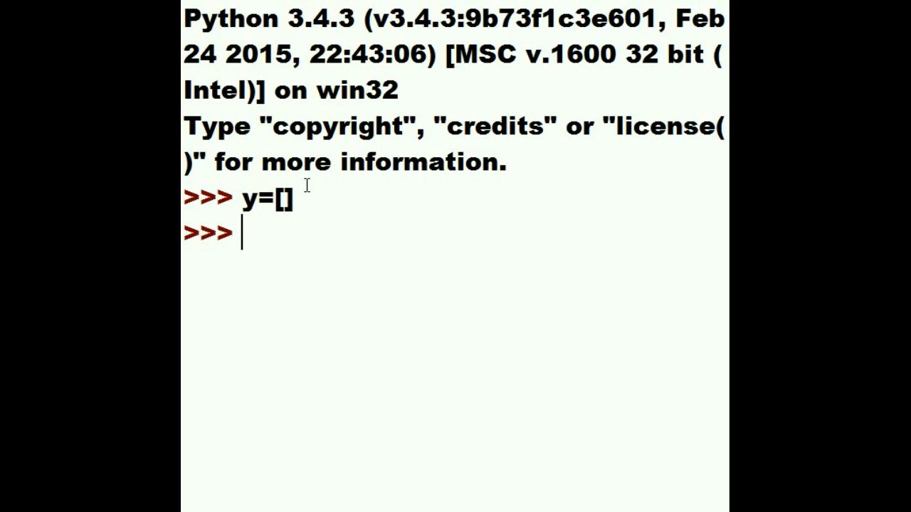
# - Enter the loop header for x in range(0,9,2): in the shell
pyautogui.write('for')
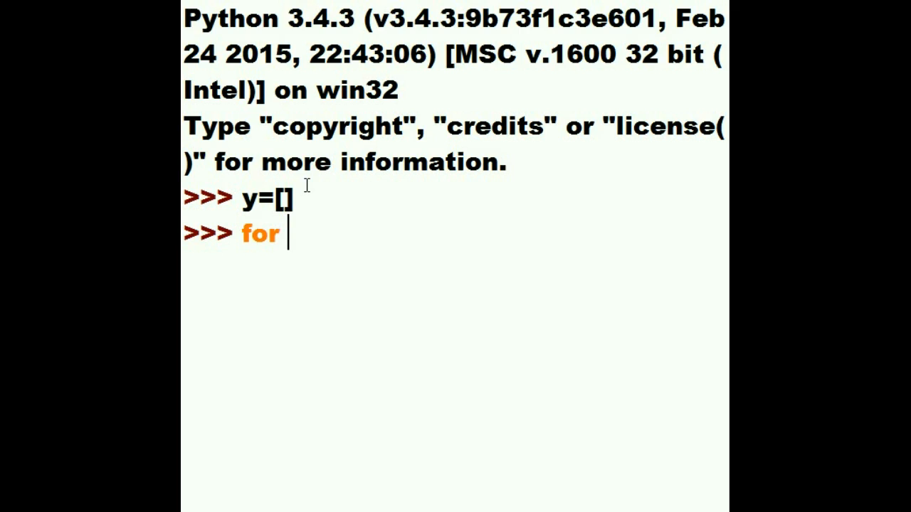
pyautogui.write('x')
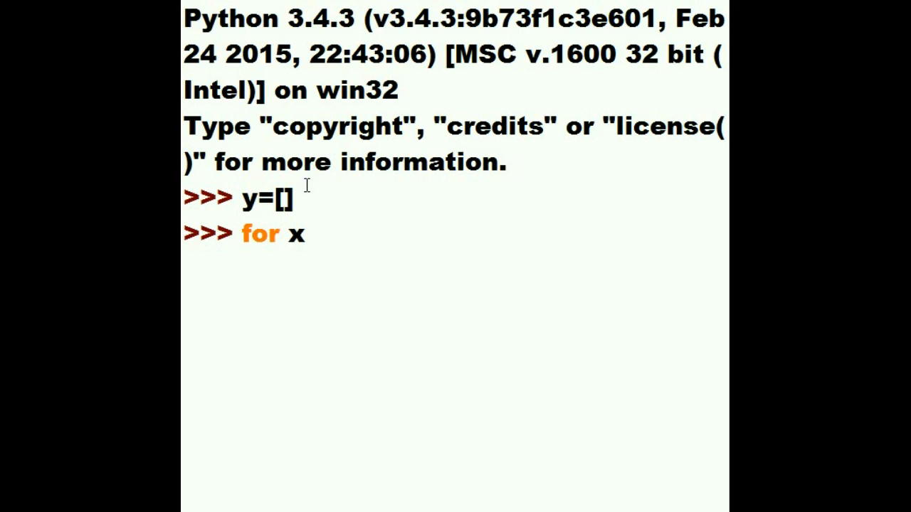
pyautogui.write('in')
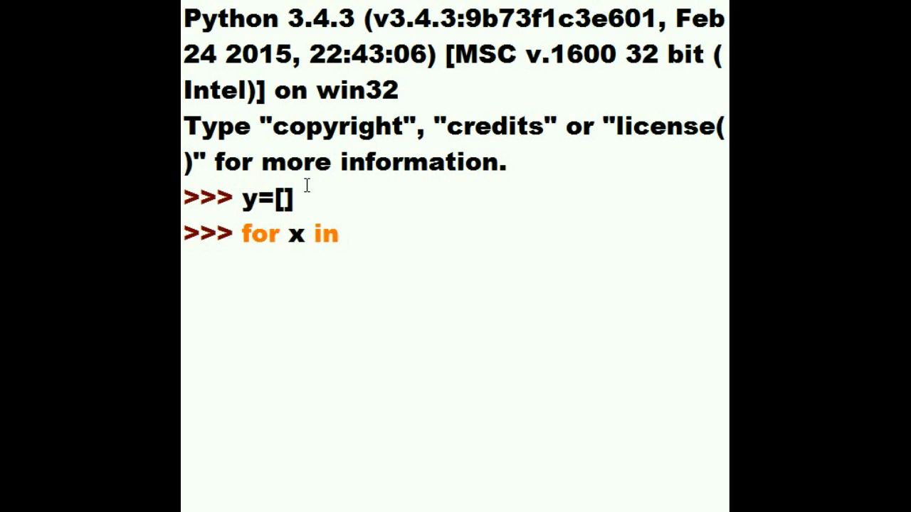
pyautogui.write('range(')
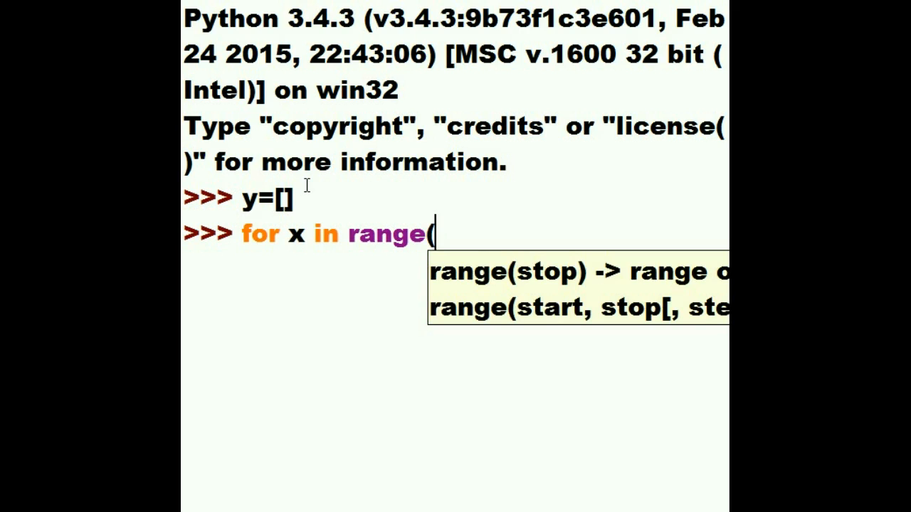
pyautogui.write('0')
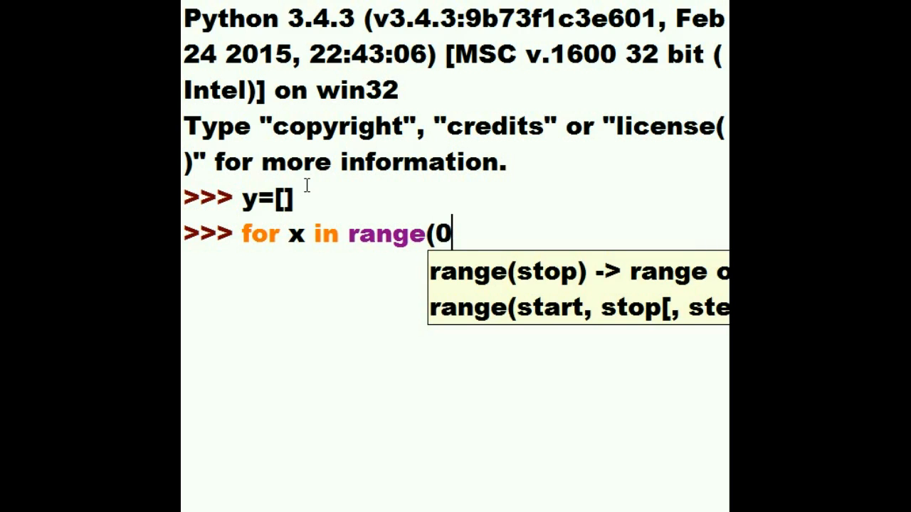
pyautogui.write(',')
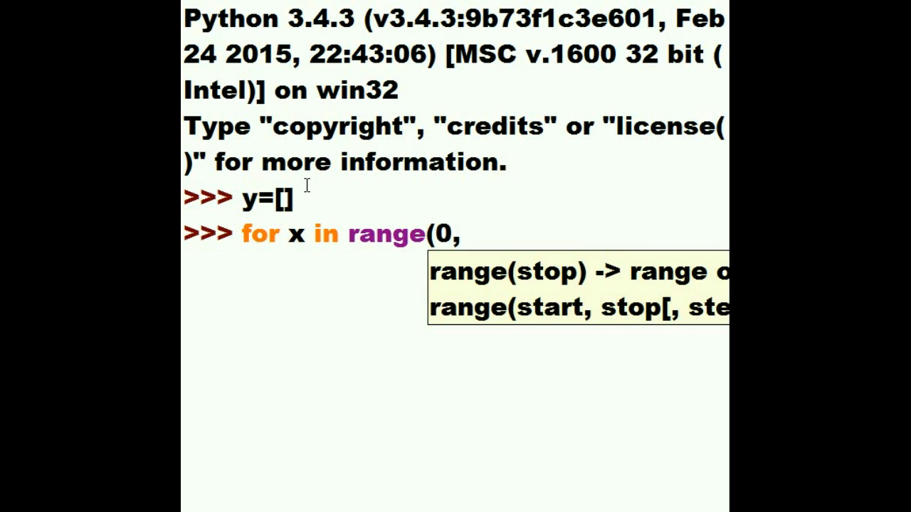
pyautogui.write('9')
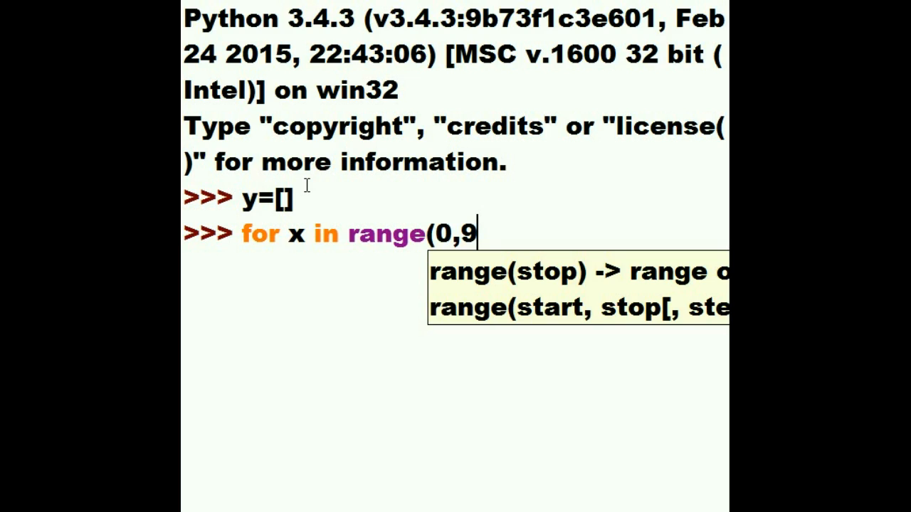
pyautogui.write(',')
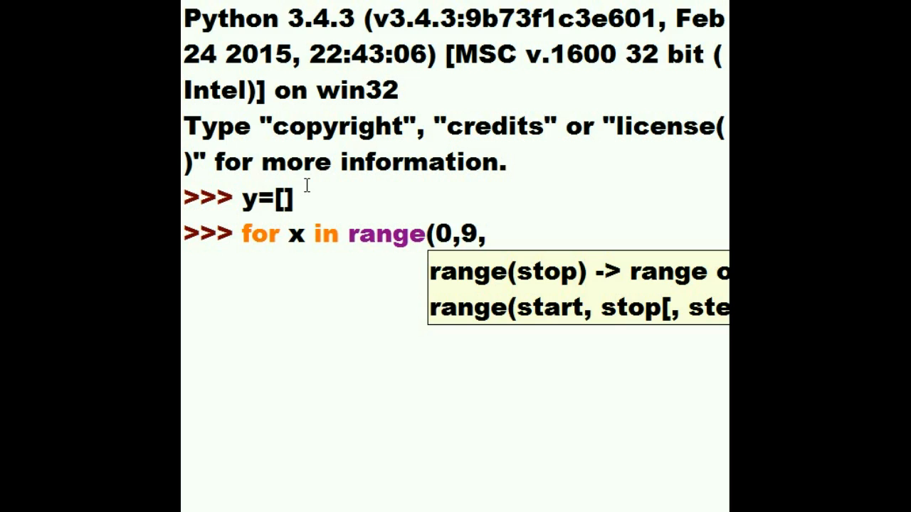
pyautogui.write('2')
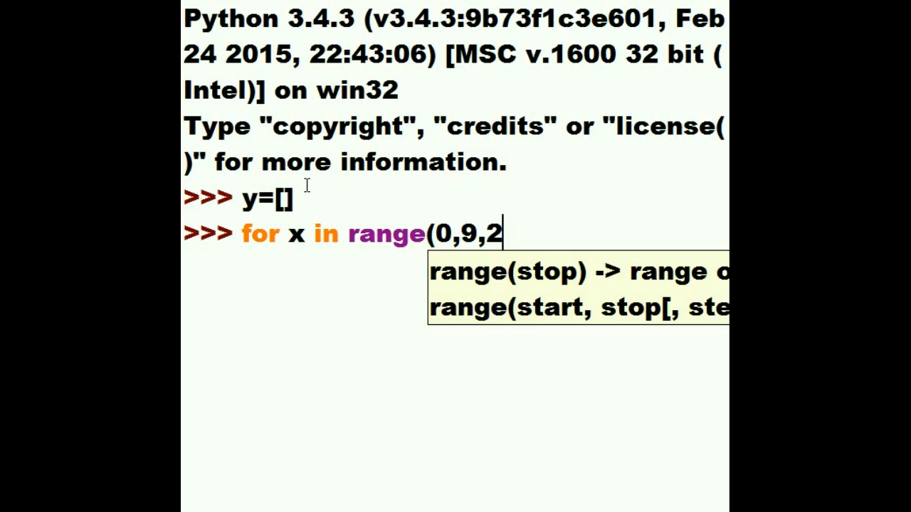
pyautogui.write(')')
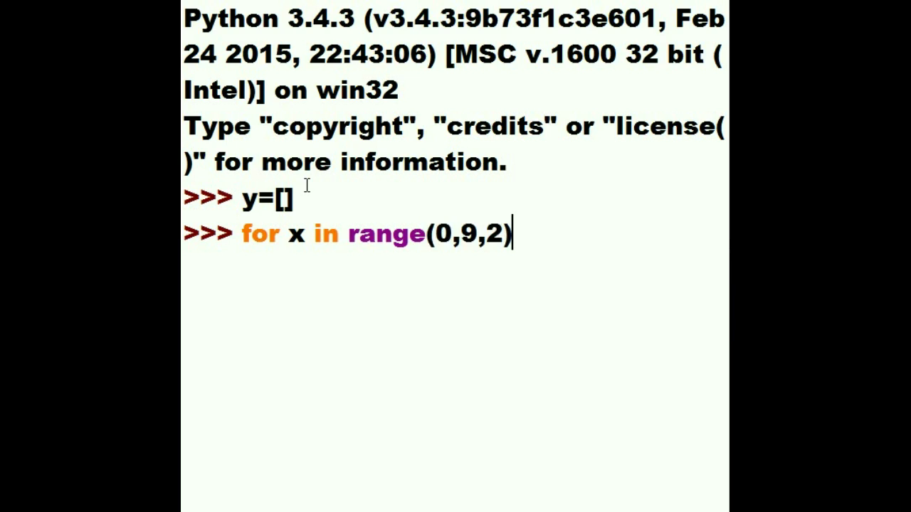
pyautogui.write(':')
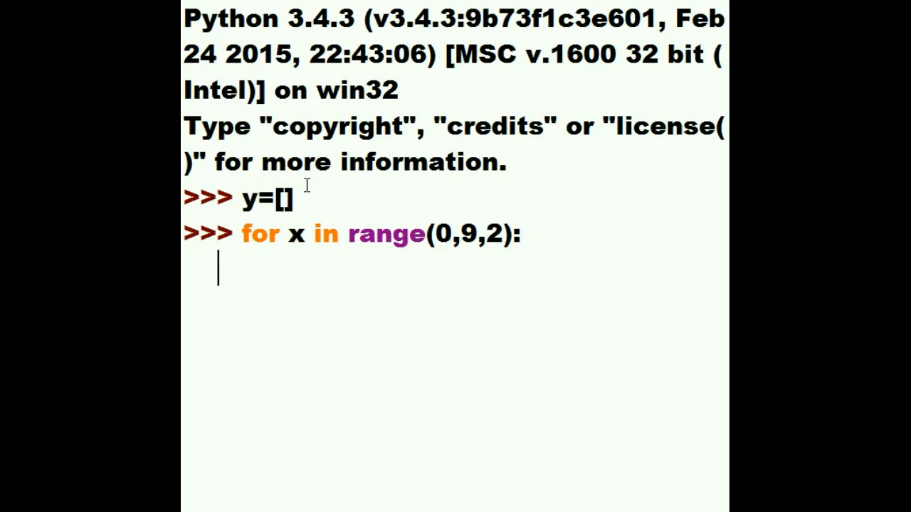
# - Write y.append(x) as the indented loop body
pyautogui.write('y')
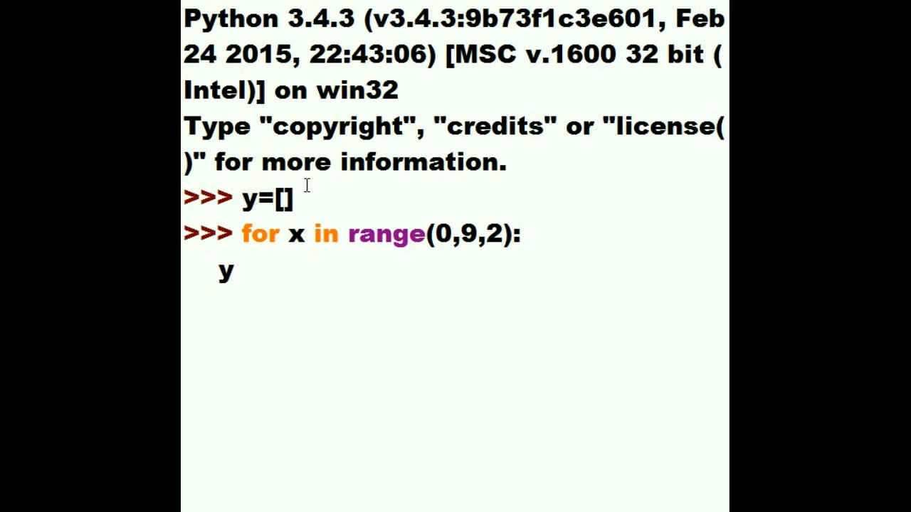
pyautogui.write('.')
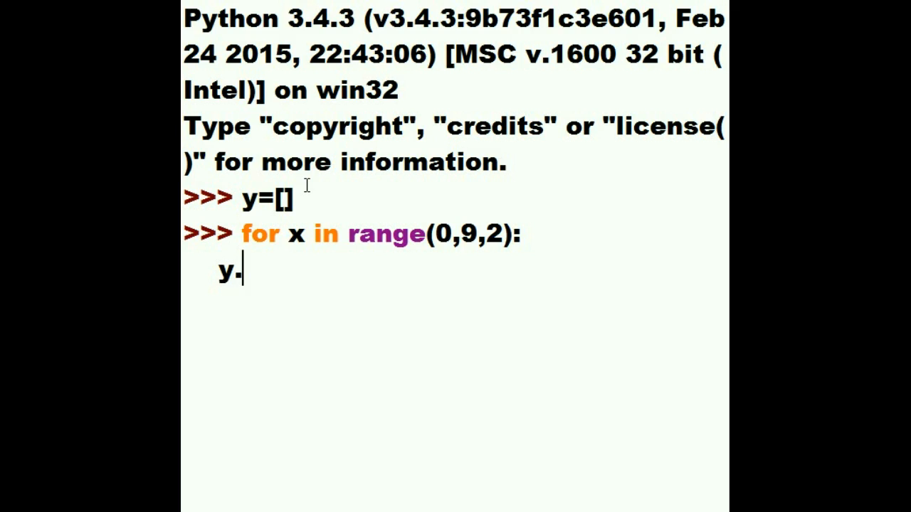
pyautogui.write('appen')
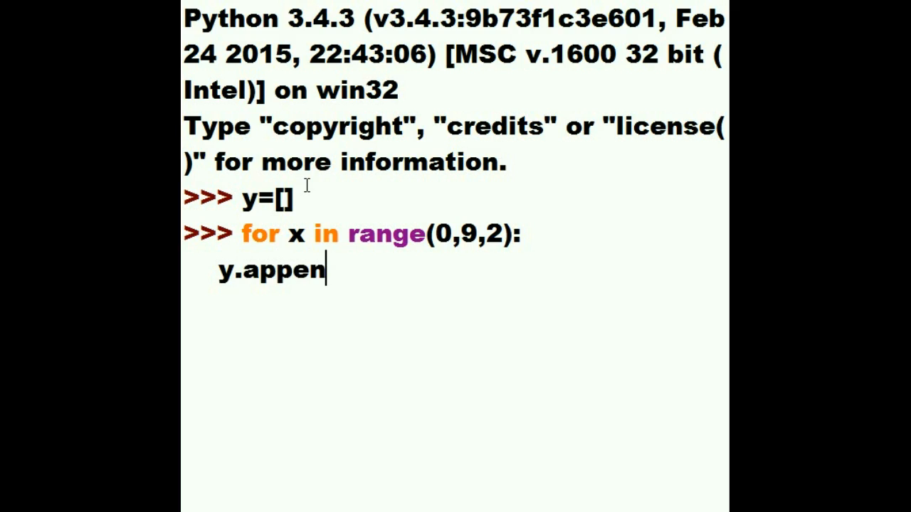
pyautogui.write('d')
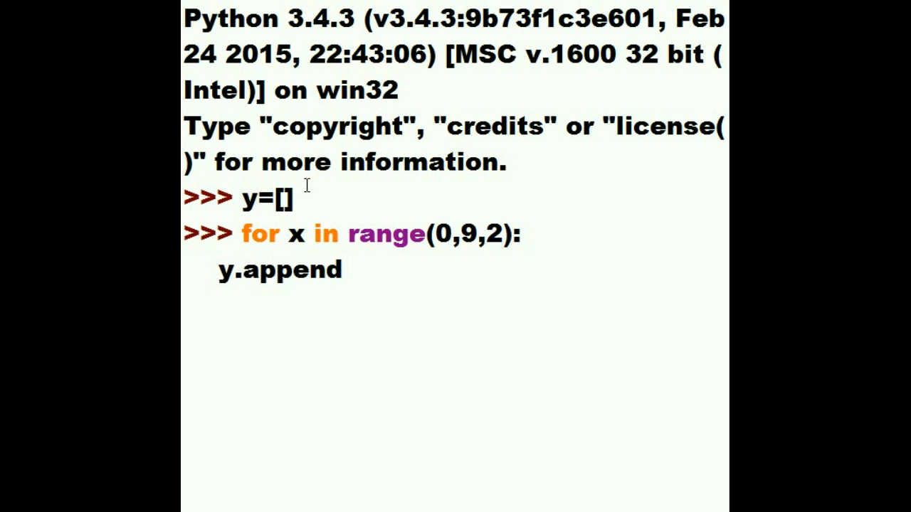
pyautogui.write('(')
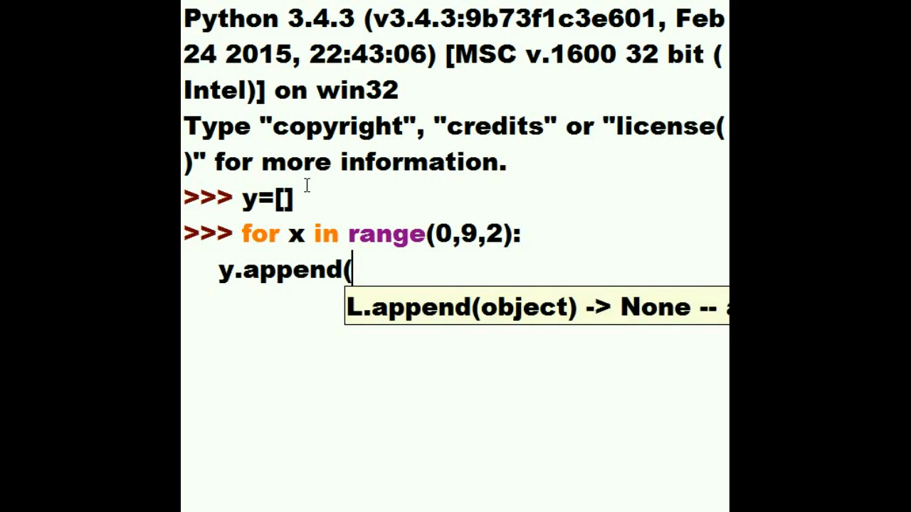
pyautogui.write('x')
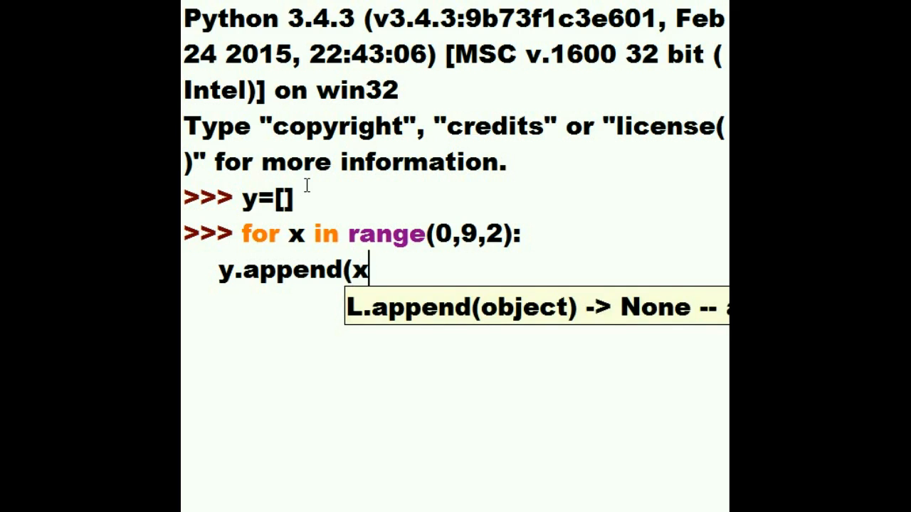
pyautogui.write(')')
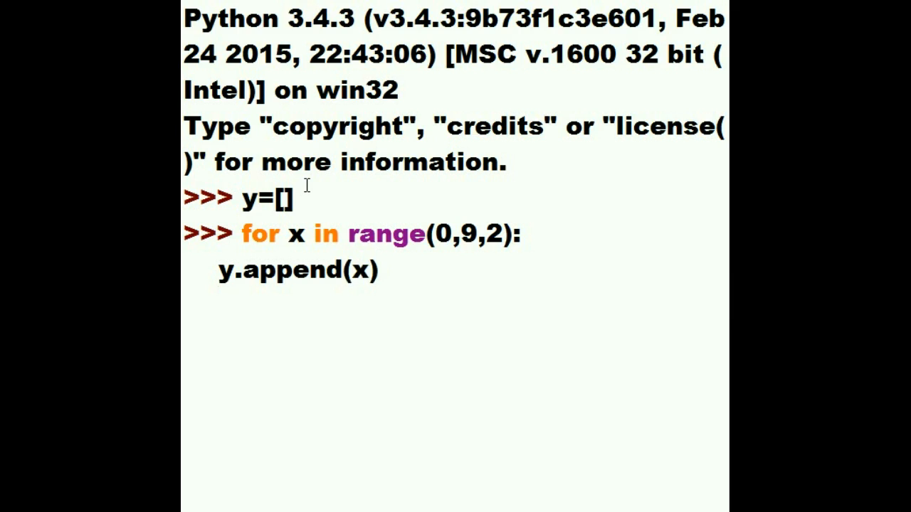
pyautogui.press('enter')
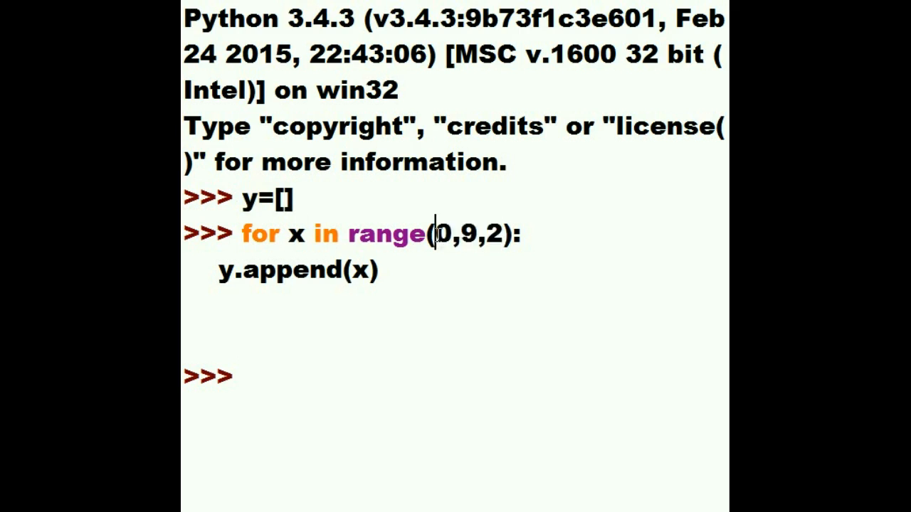
# - Double-click in the loop code at the empty prompt
pyautogui.doubleClick(445, 234)
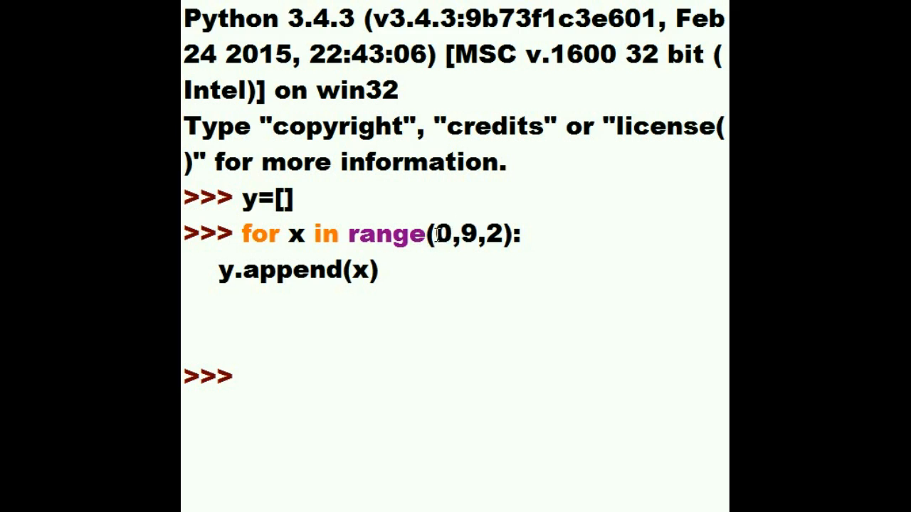
pyautogui.moveTo(256, 294)
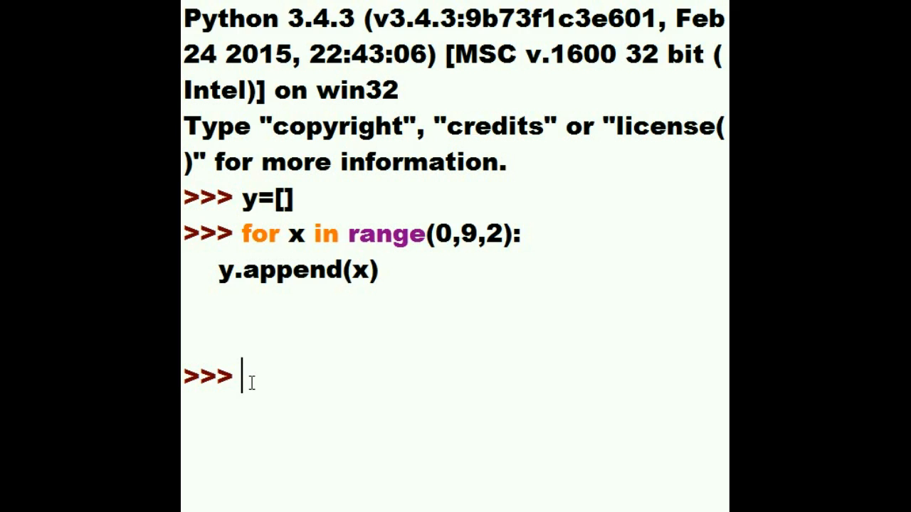
# - Type the prediction [0,2,4 while highlighting values in range(0,9,2)
pyautogui.write('[')
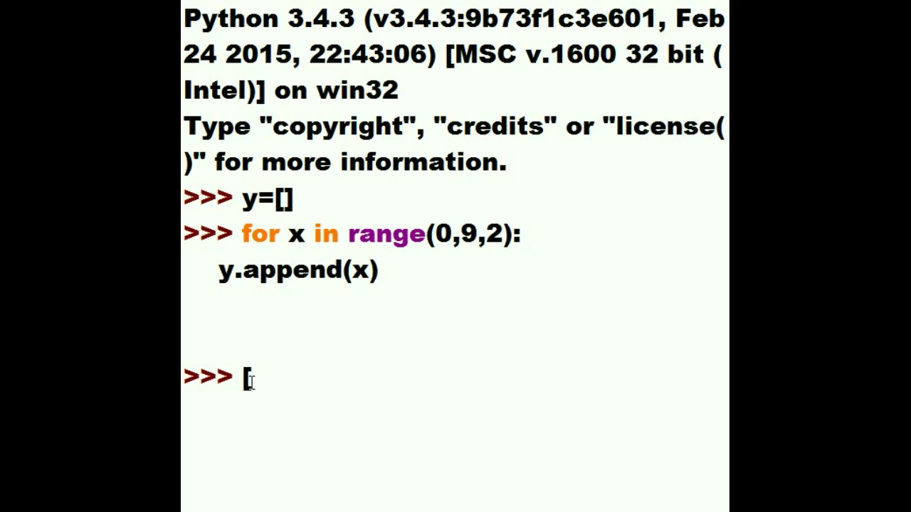
pyautogui.write('0')
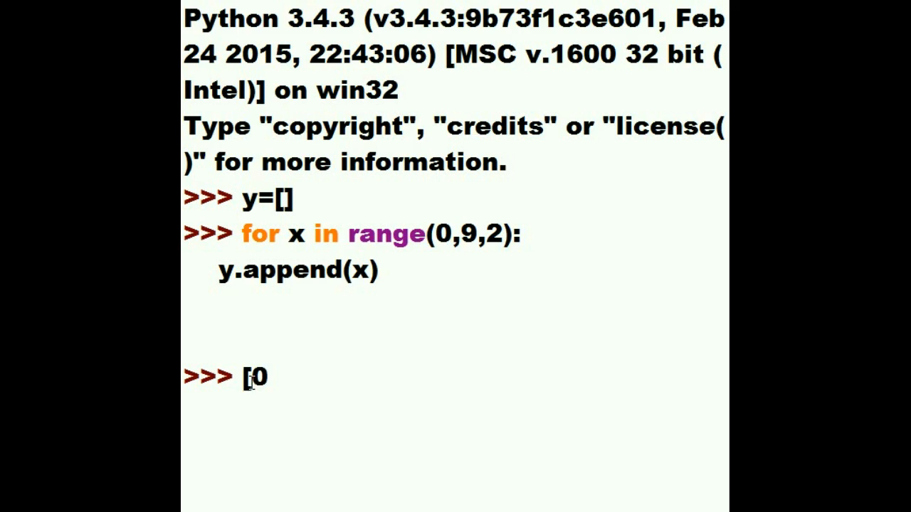
pyautogui.write(',')
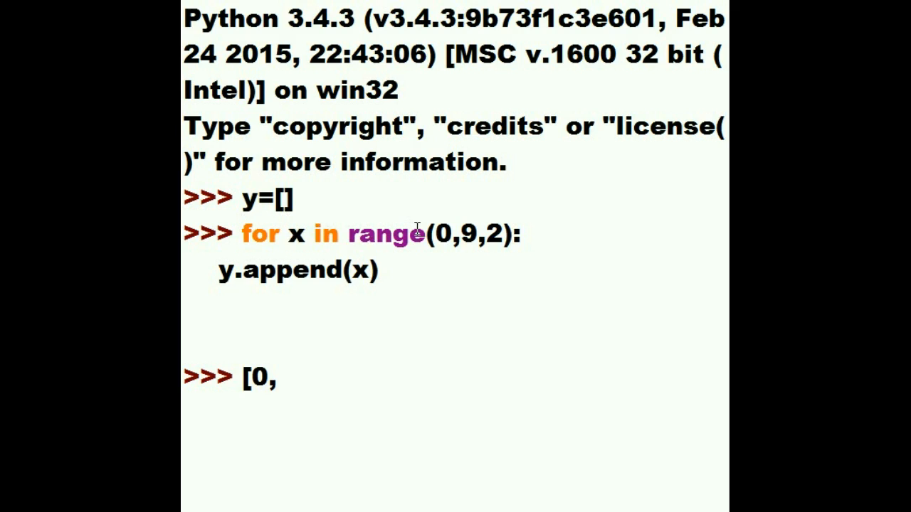
pyautogui.doubleClick(443, 233)
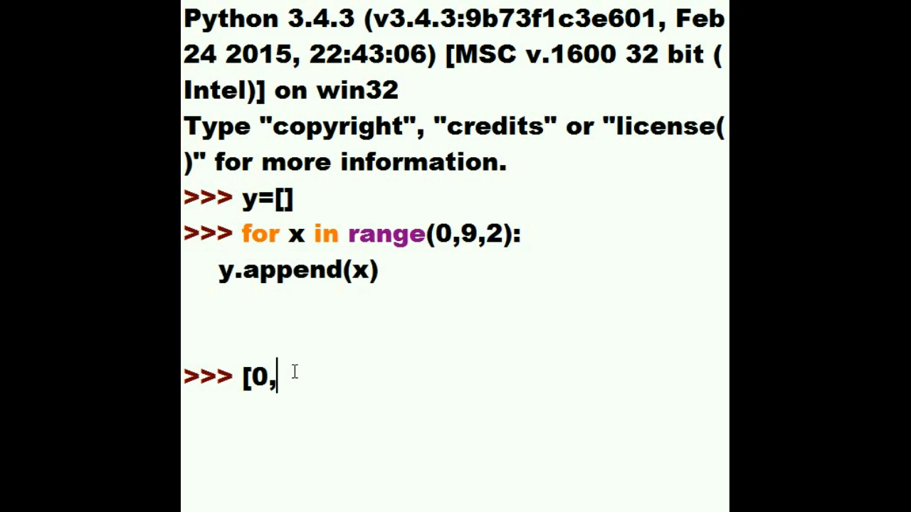
pyautogui.write('2')
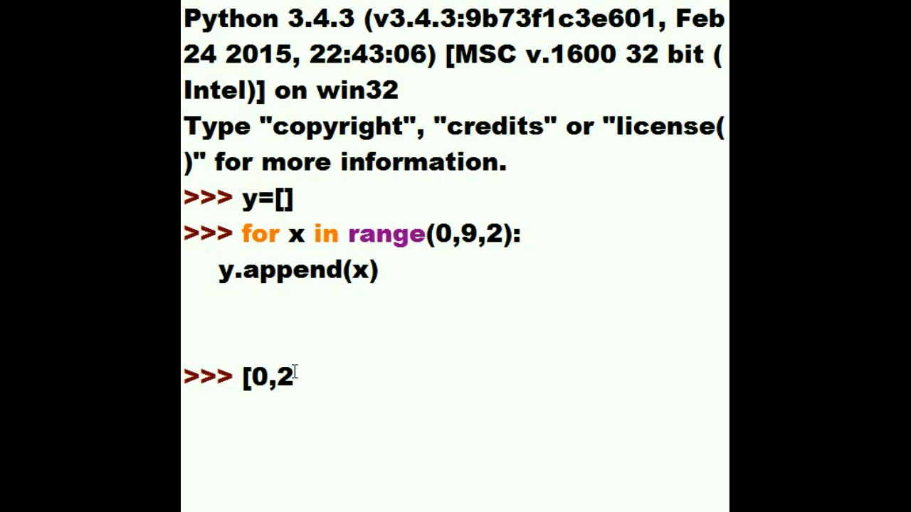
pyautogui.write(',')
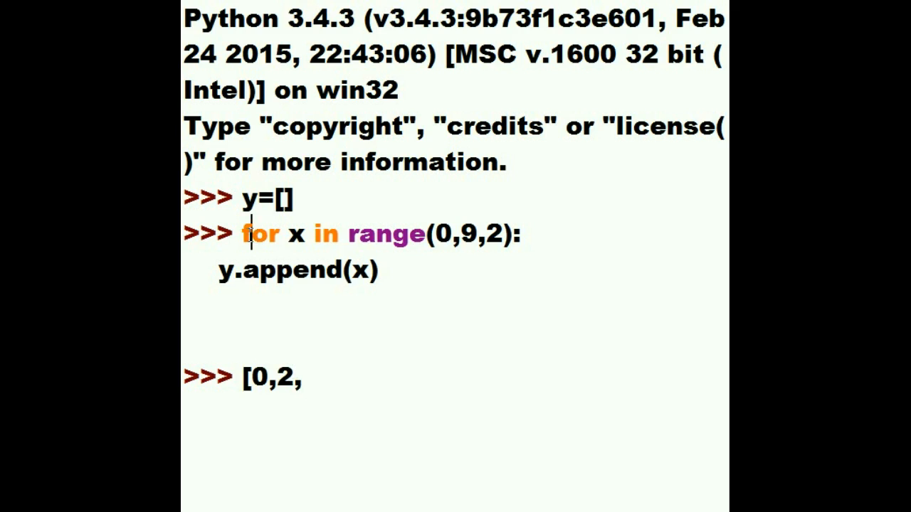
pyautogui.doubleClick(474, 234)
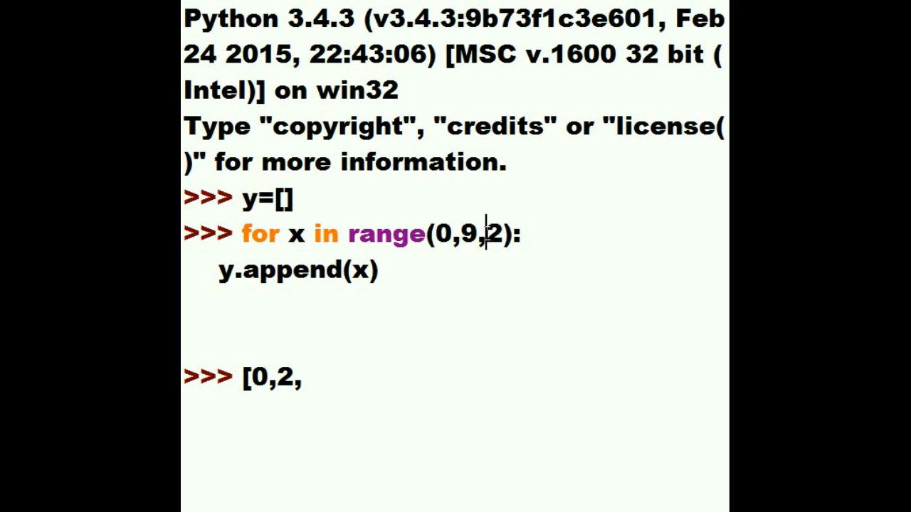
pyautogui.doubleClick(497, 233)
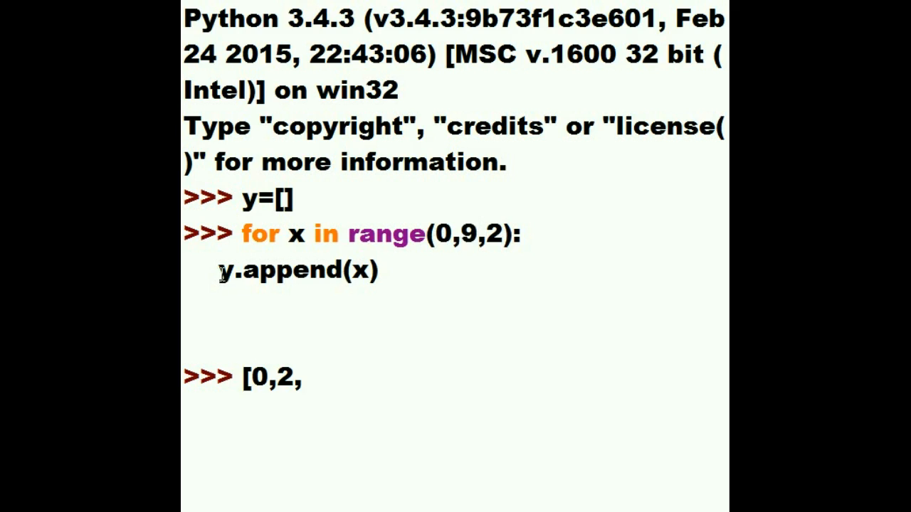
pyautogui.moveTo(242, 271); pyautogui.dragTo(370, 270)
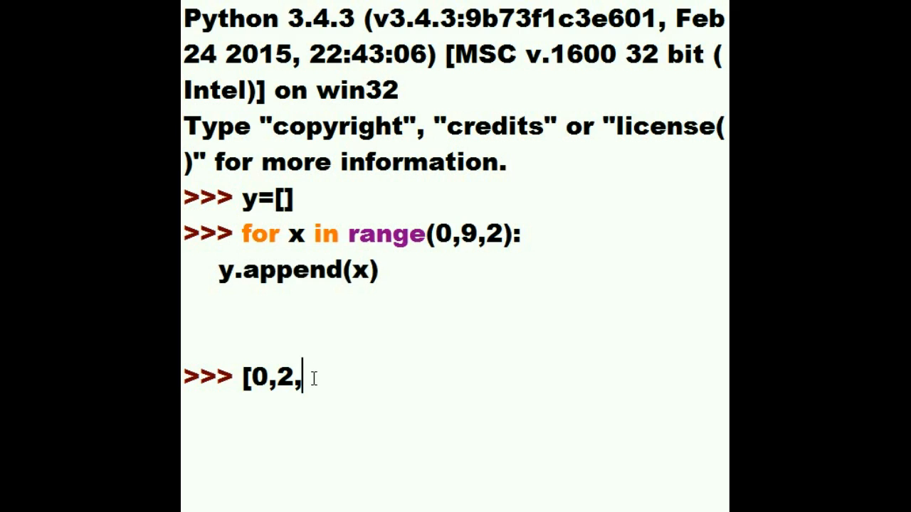
pyautogui.write('4')
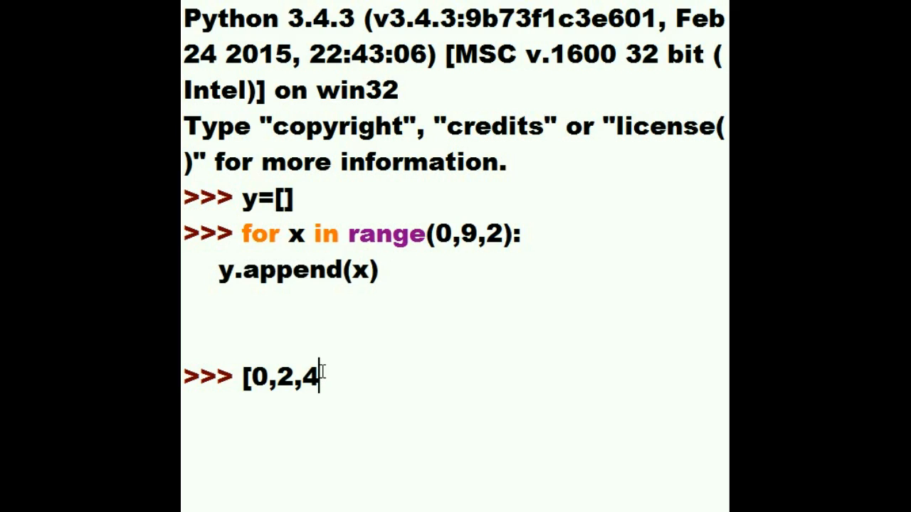
# - Add ,6,8 to the prediction, highlighting the stop value 9 in range
pyautogui.write(',')
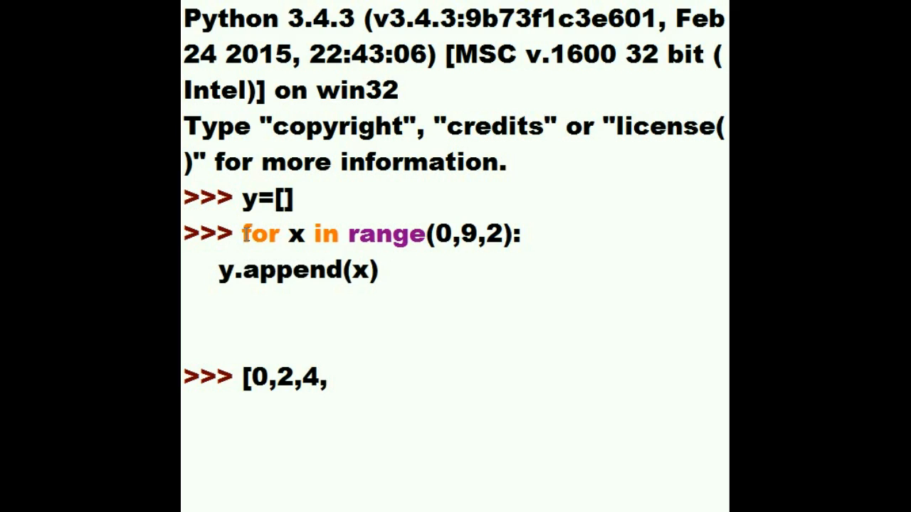
pyautogui.moveTo(354, 245)
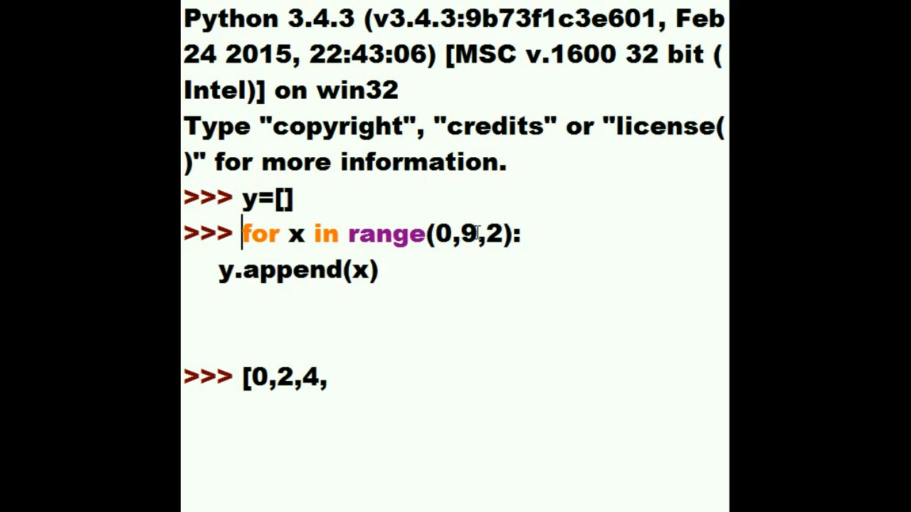
pyautogui.doubleClick(474, 234)
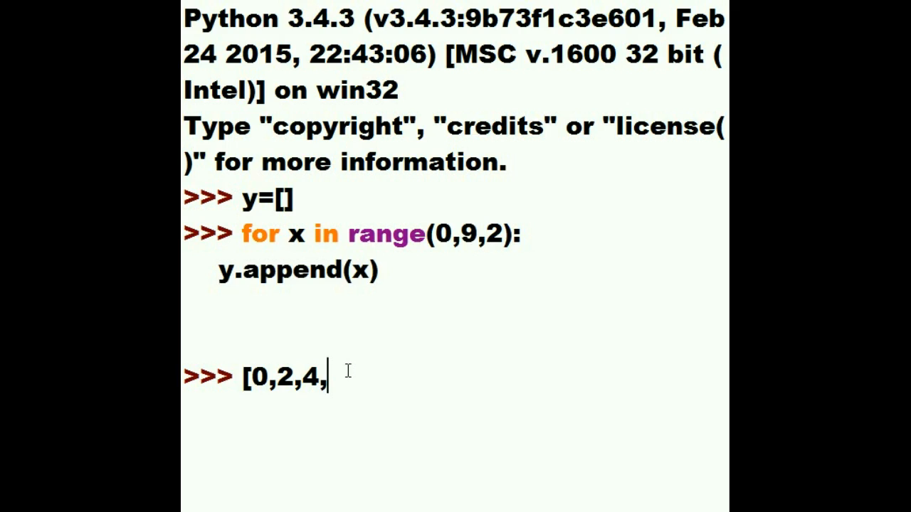
pyautogui.write('6')
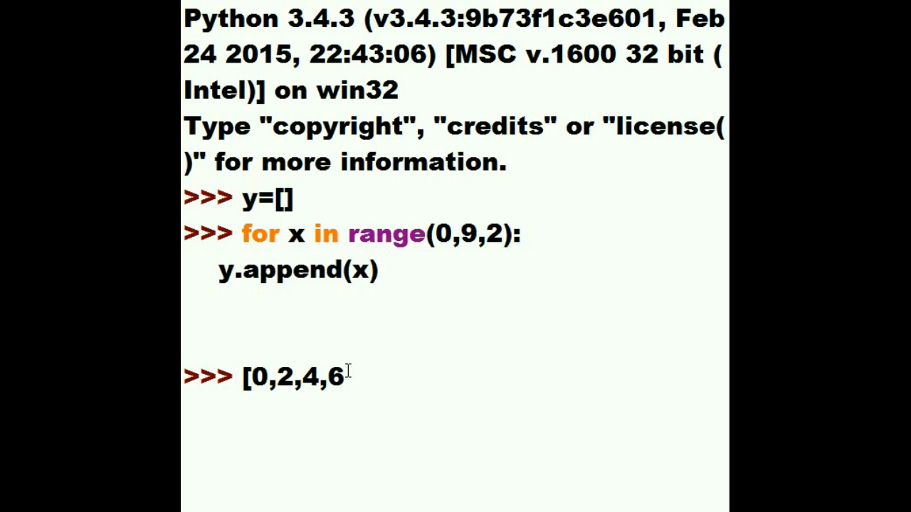
pyautogui.write(',')
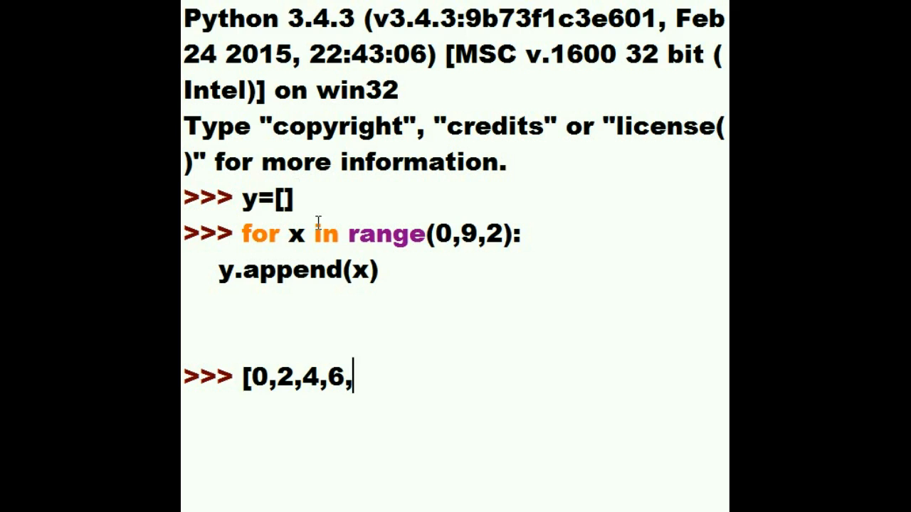
pyautogui.moveTo(372, 274)
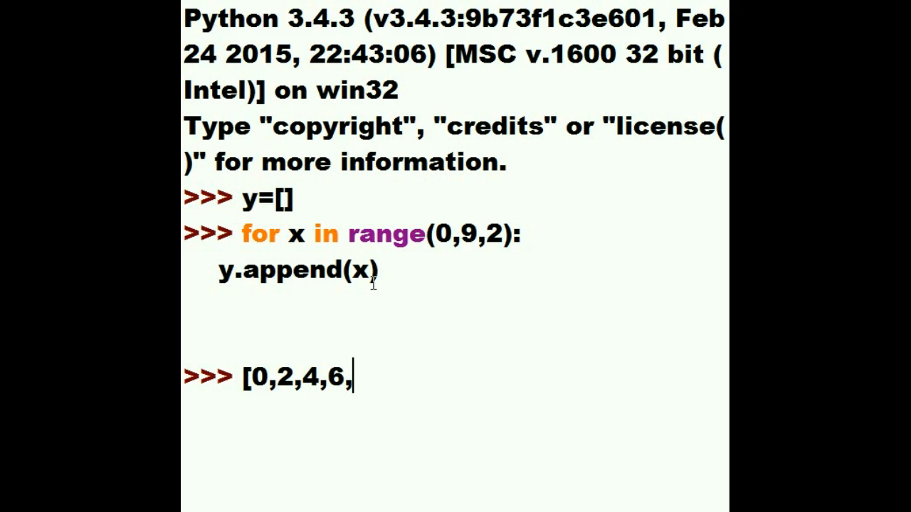
pyautogui.moveTo(242, 233); pyautogui.dragTo(426, 234)
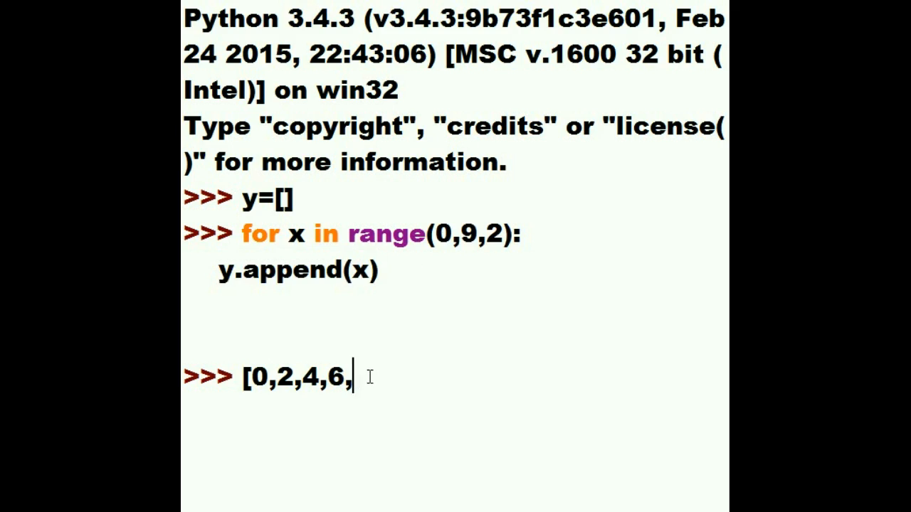
pyautogui.write('8')
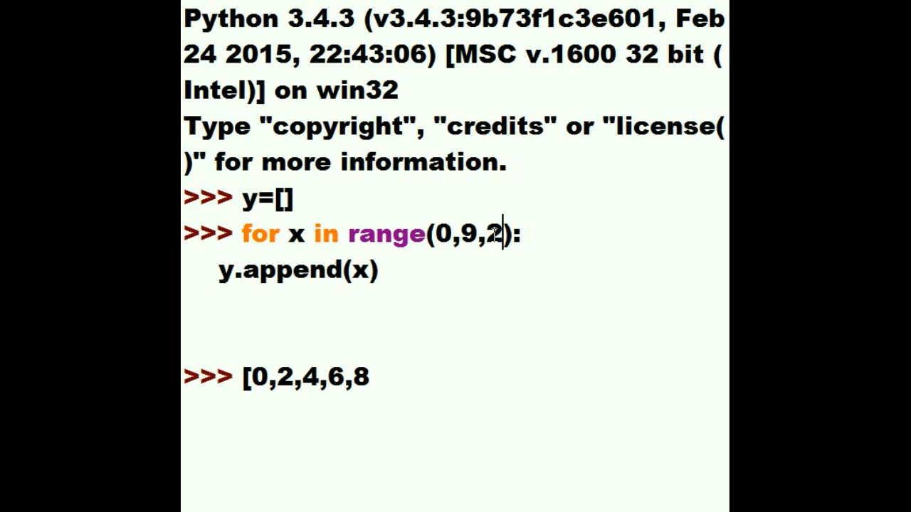
pyautogui.doubleClick(471, 233)
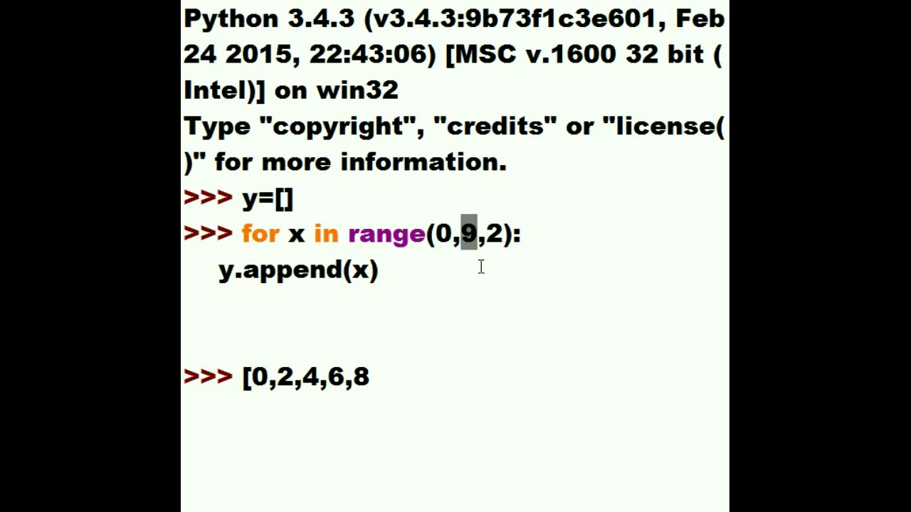
pyautogui.moveTo(470, 268)
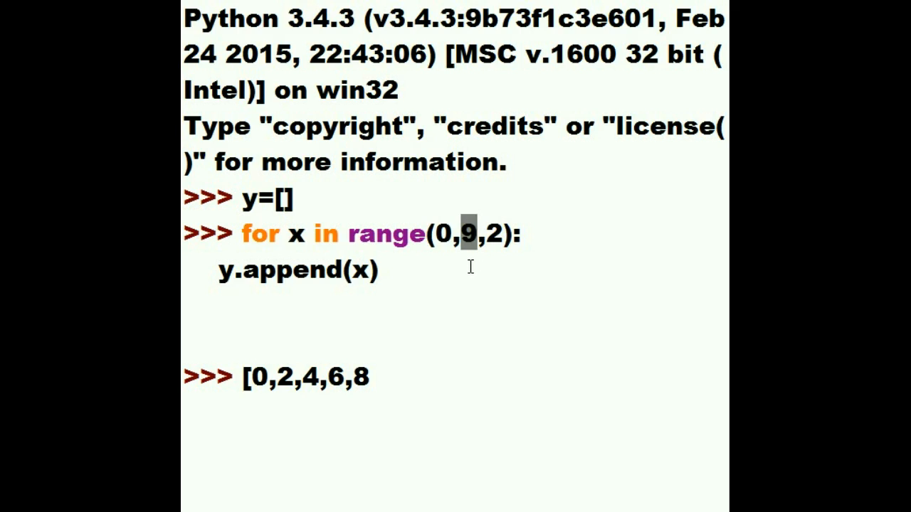
pyautogui.moveTo(472, 265)
pyautogui.write(']')
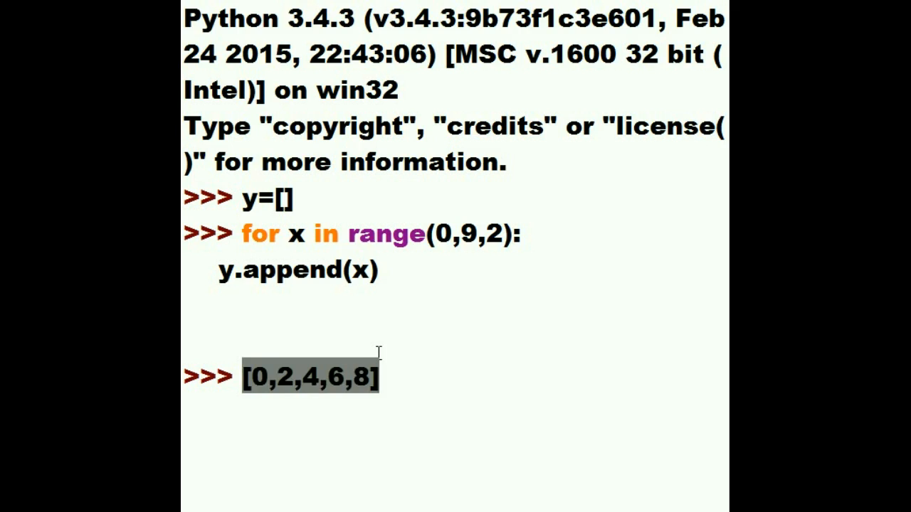
pyautogui.moveTo(240, 260)
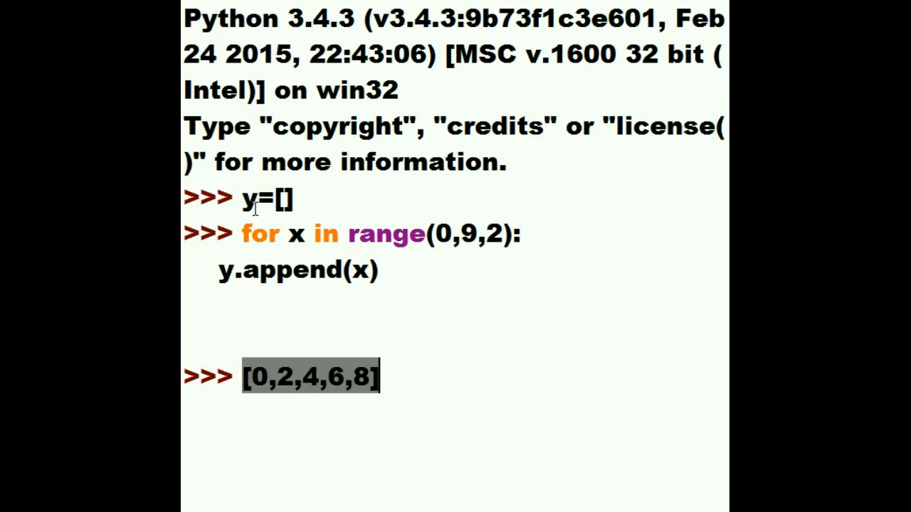
pyautogui.moveTo(333, 304)
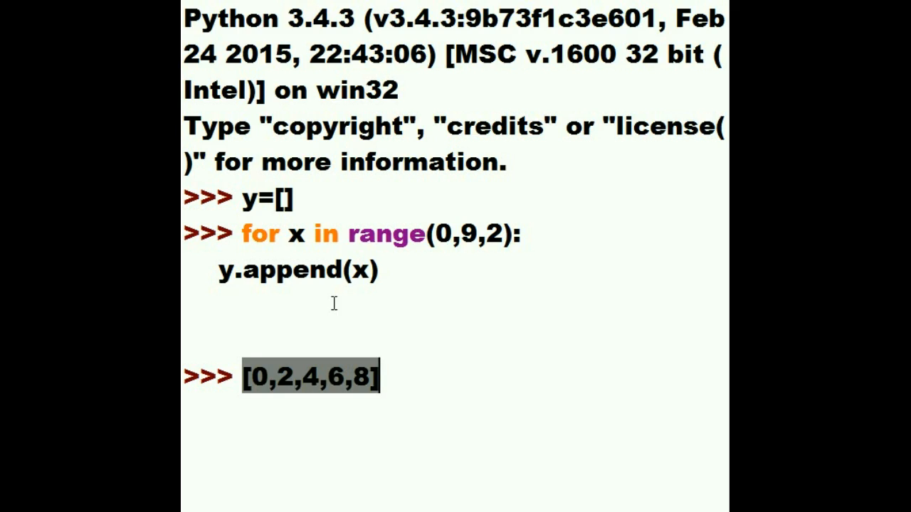
# - Replace the prediction with y at the prompt
pyautogui.write('y')
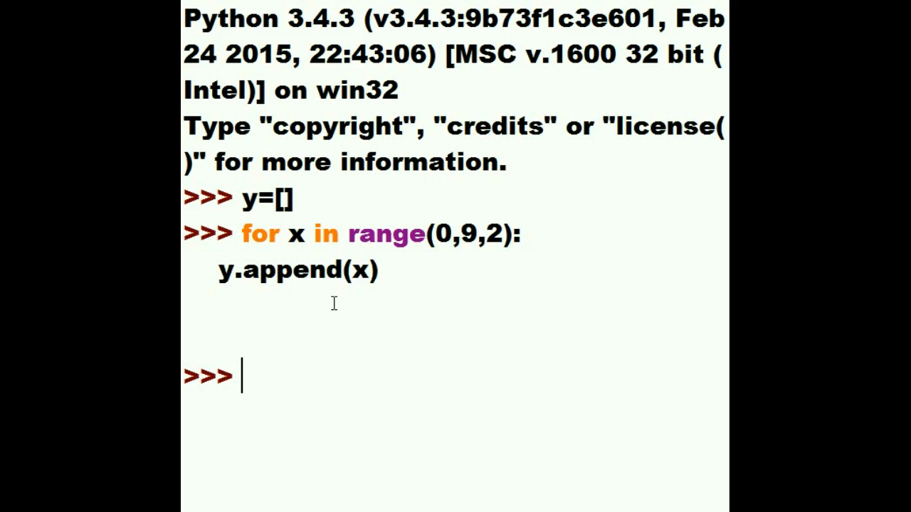
# - Enter y to display [0, 2, 4, 6, 8], then start typing G
pyautogui.write('y')
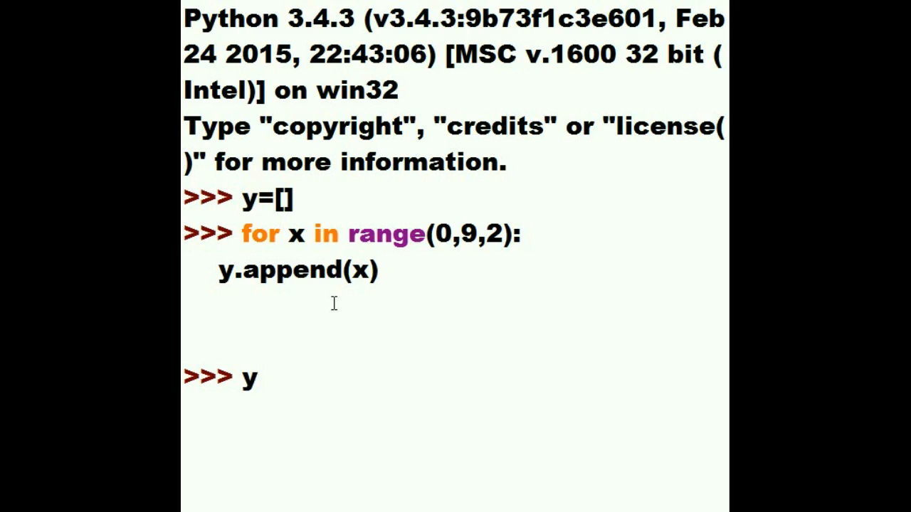
pyautogui.press('enter')
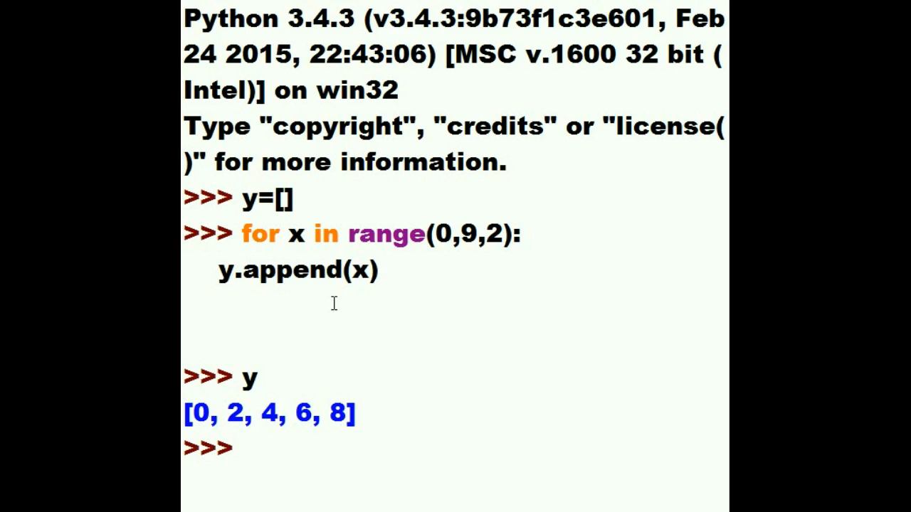
pyautogui.write('G')
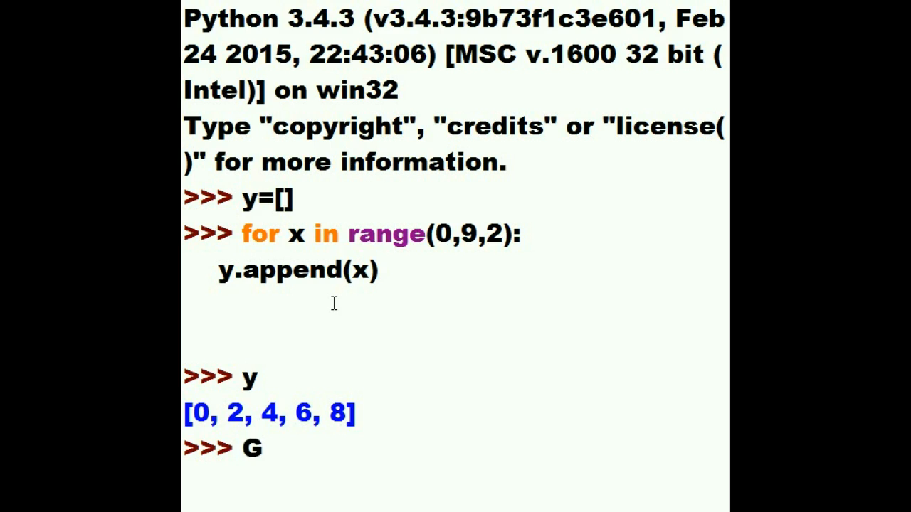
# - Complete the name George Boole at the new prompt
pyautogui.write('eorge')
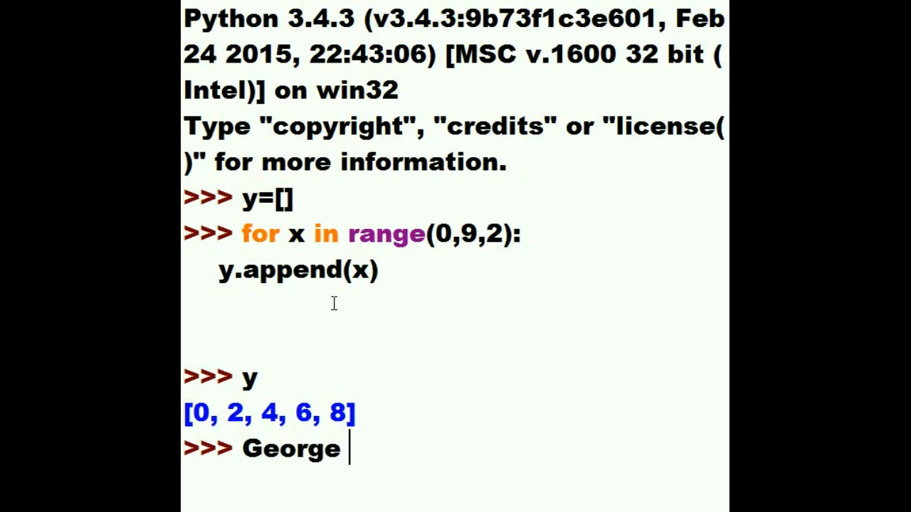
pyautogui.write('Boole')
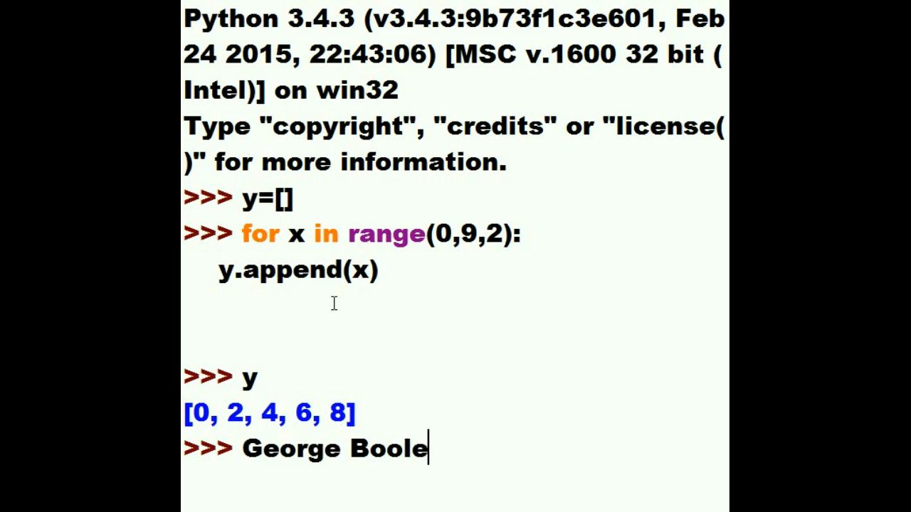